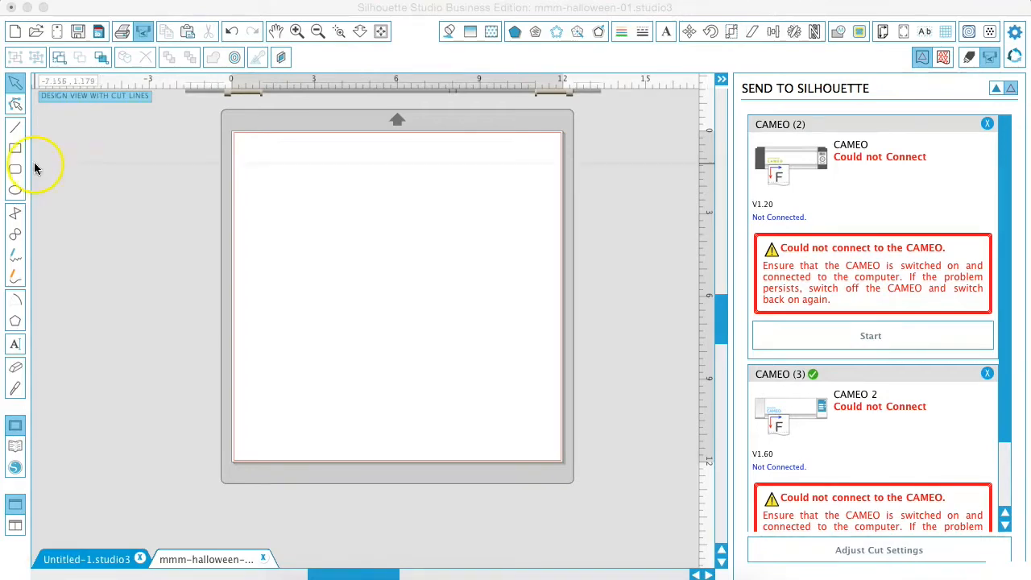
Draw a square upper left, a circle lower right and a tall thin rectangle beside the square.
left_click(16, 152)
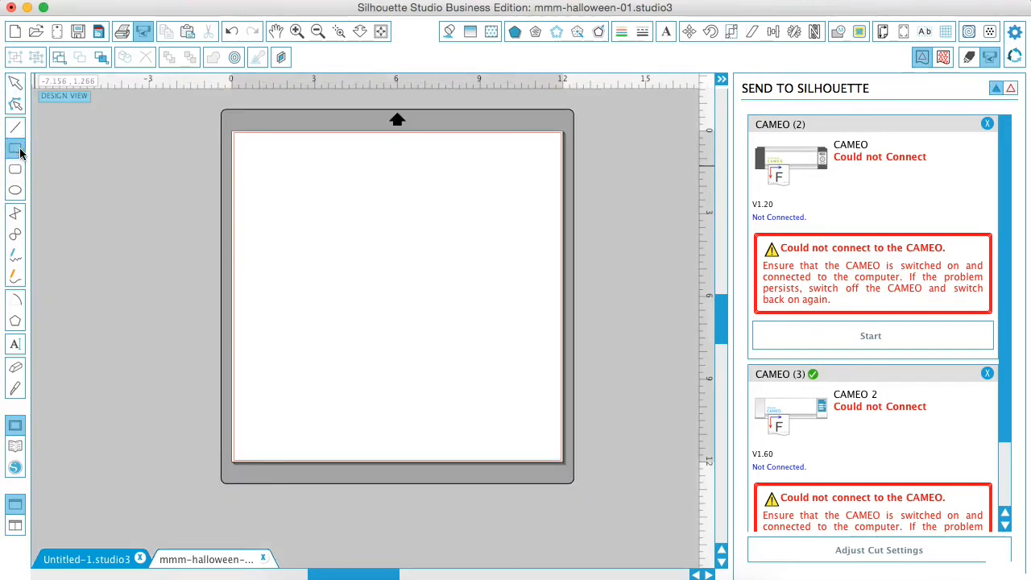
left_click_drag(281, 189, 350, 243)
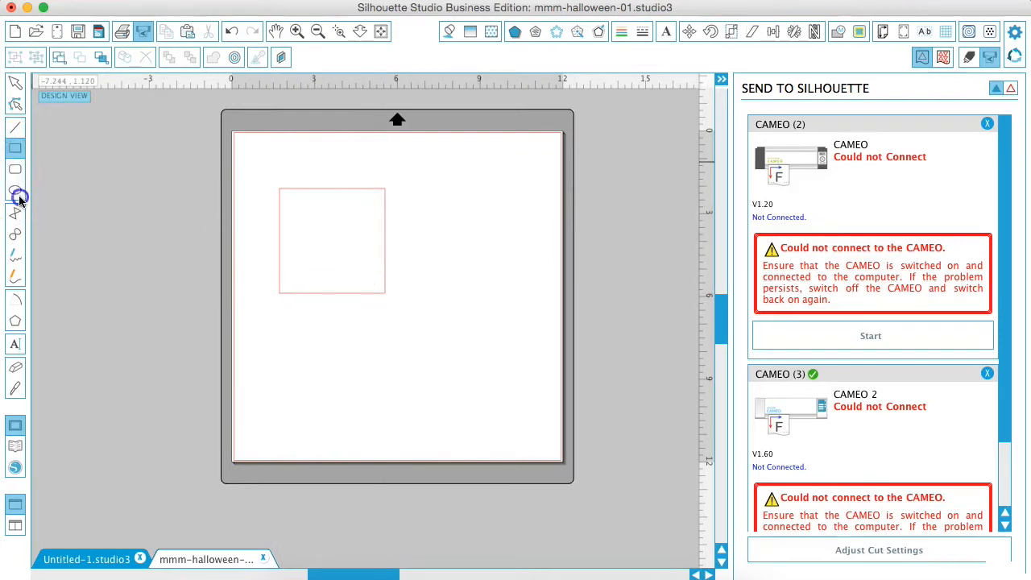
left_click(14, 190)
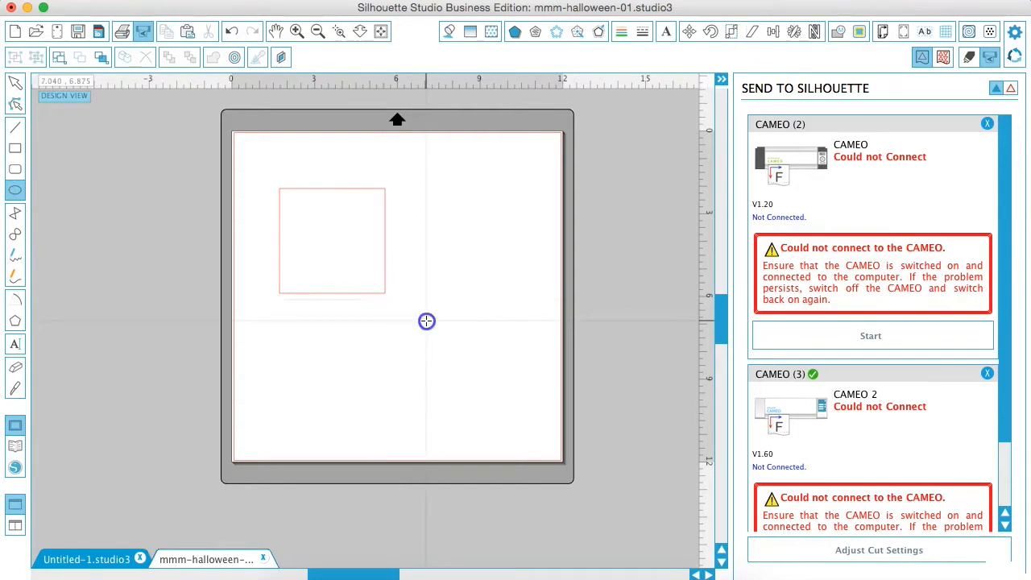
left_click_drag(427, 322, 542, 435)
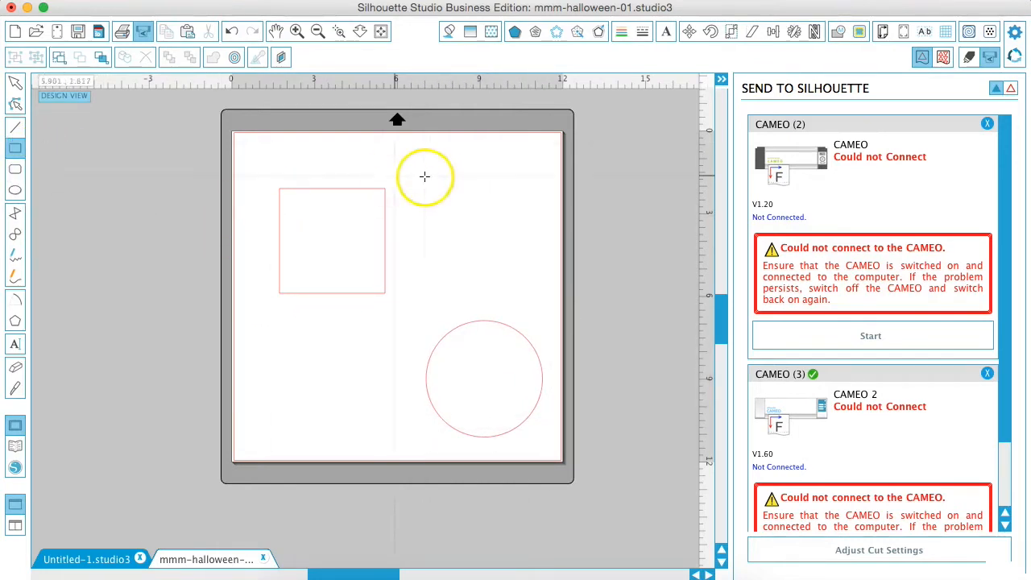
left_click_drag(427, 170, 496, 284)
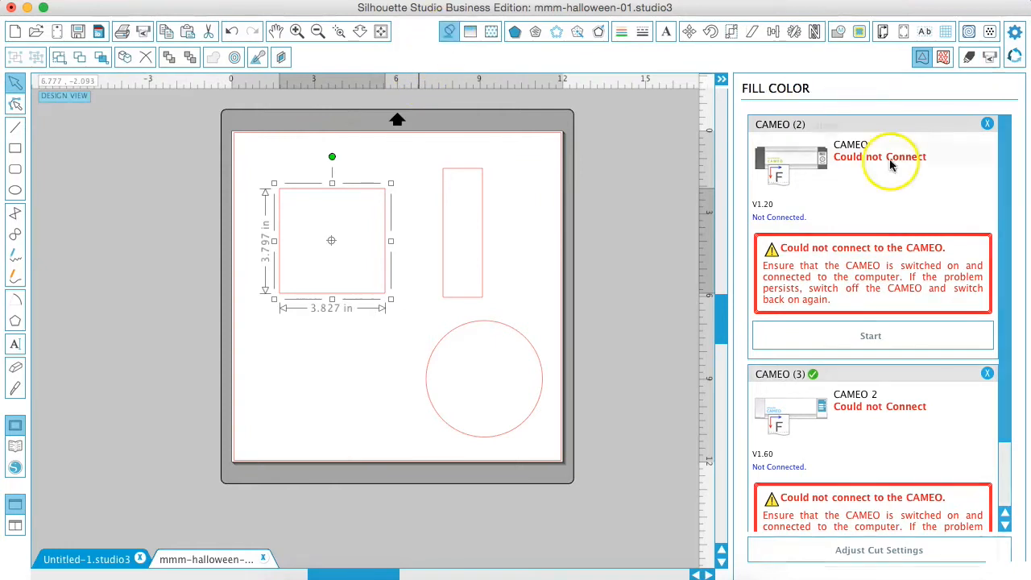
Assign pink, yellow and blue fill swatches to the square, rectangle and circle.
left_click(983, 183)
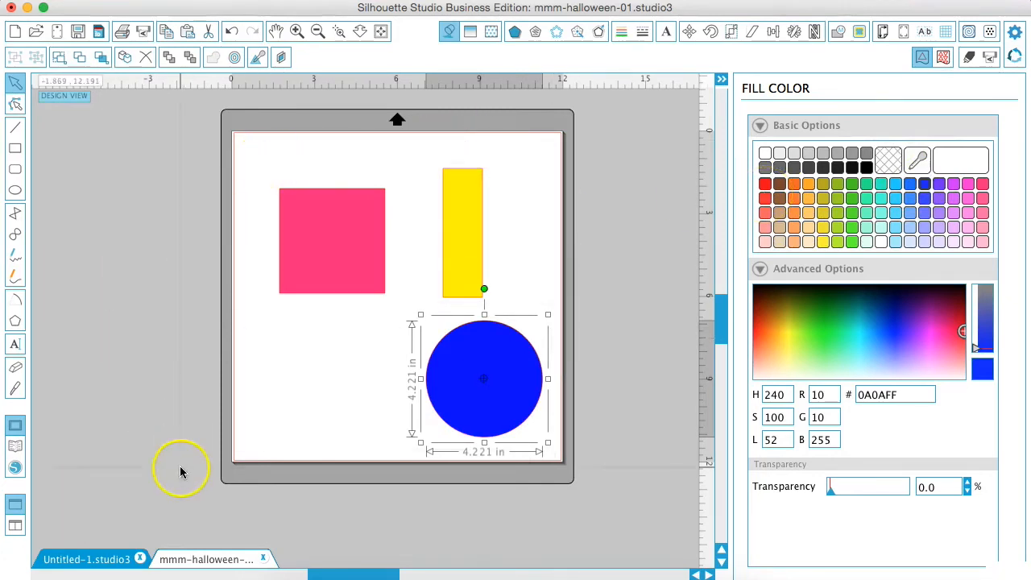
mouse_move(754, 158)
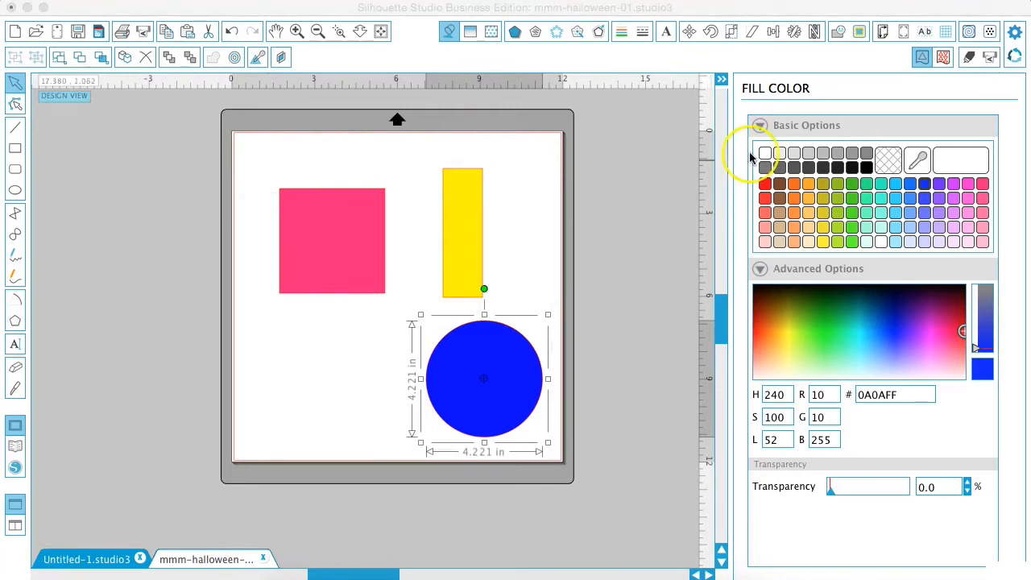
mouse_move(838, 40)
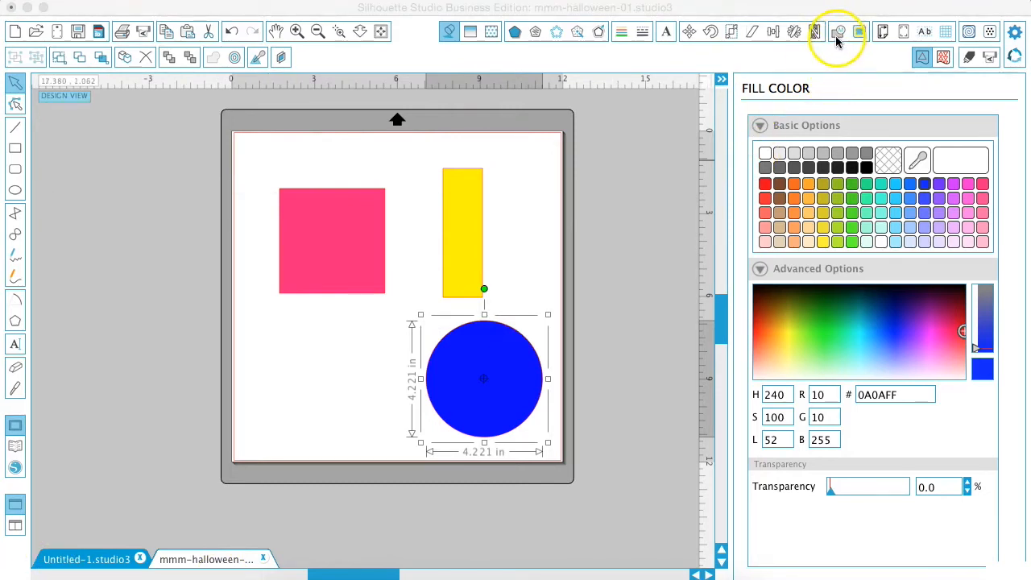
mouse_move(838, 33)
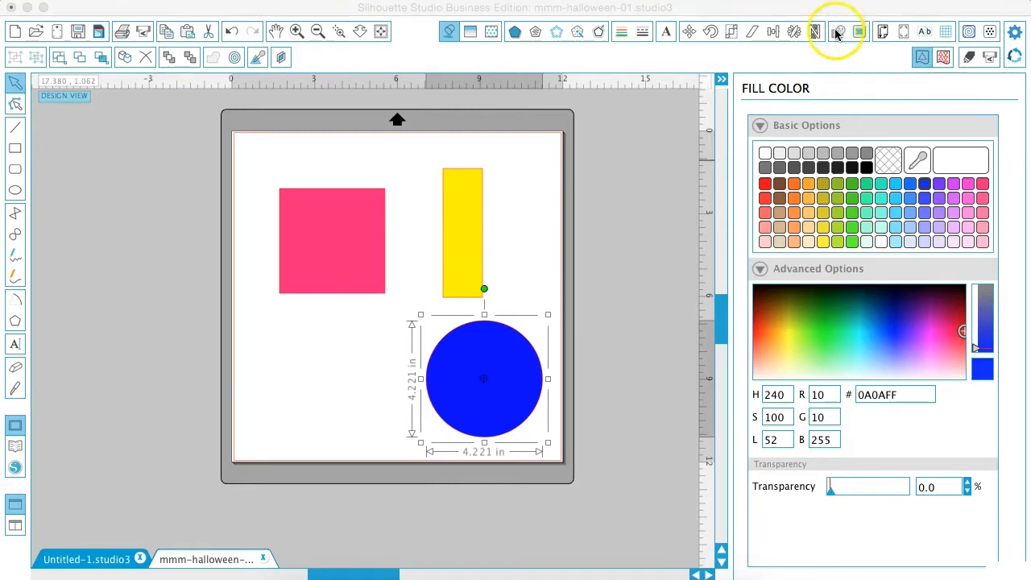
Overlap the yellow rectangle onto the pink square and weld the shapes into one.
left_click(838, 33)
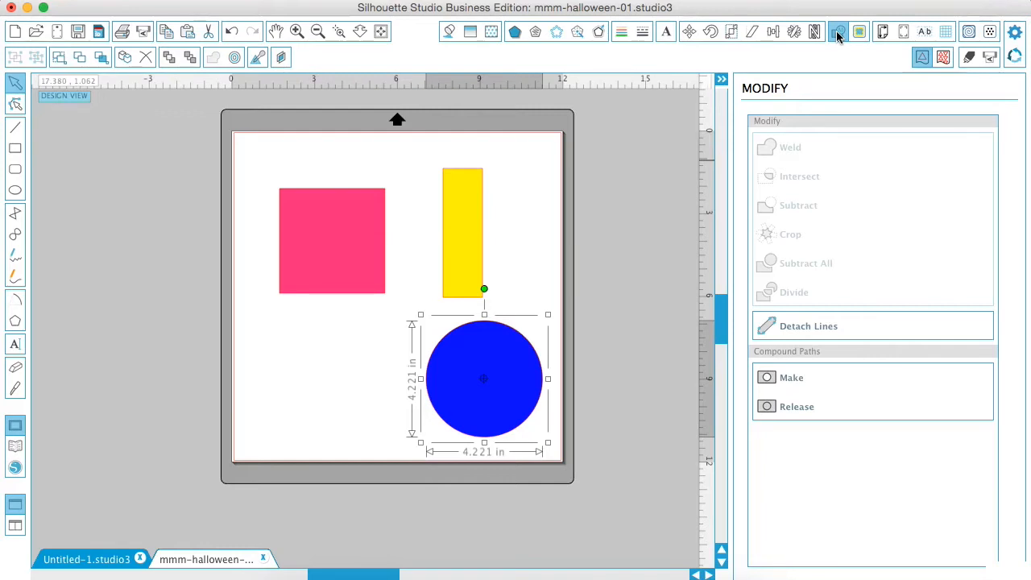
mouse_move(825, 32)
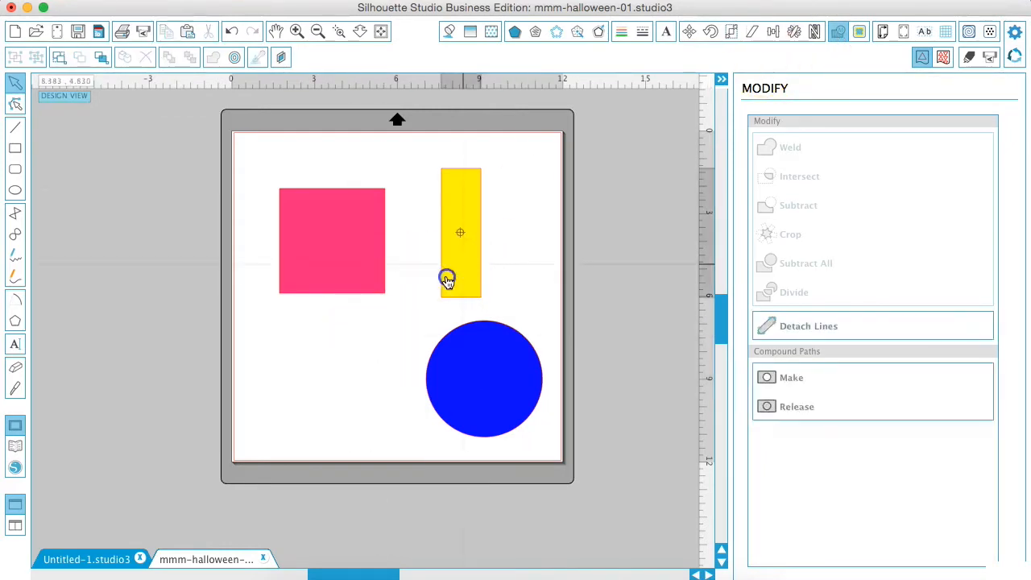
left_click_drag(461, 233, 300, 330)
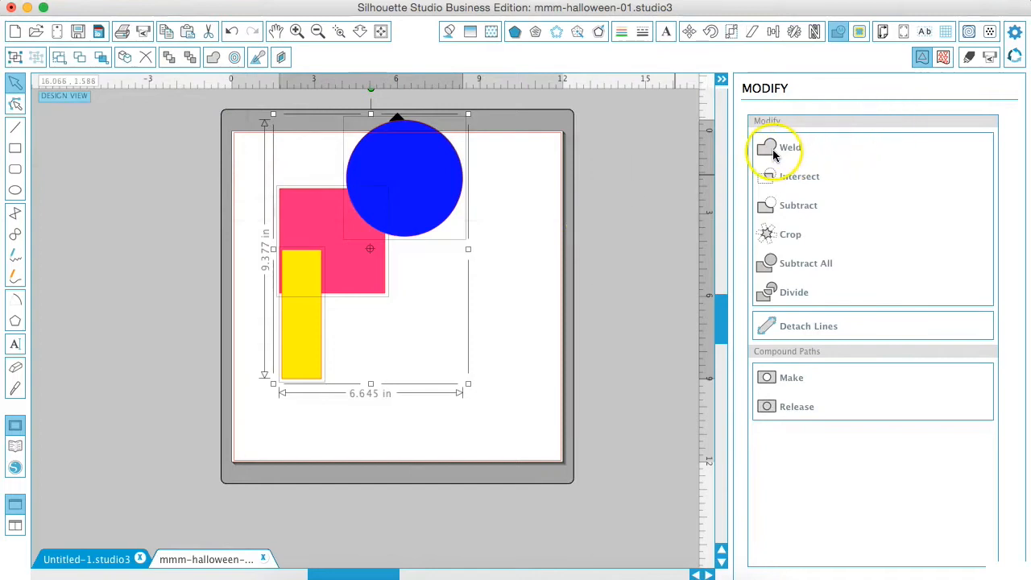
left_click(790, 148)
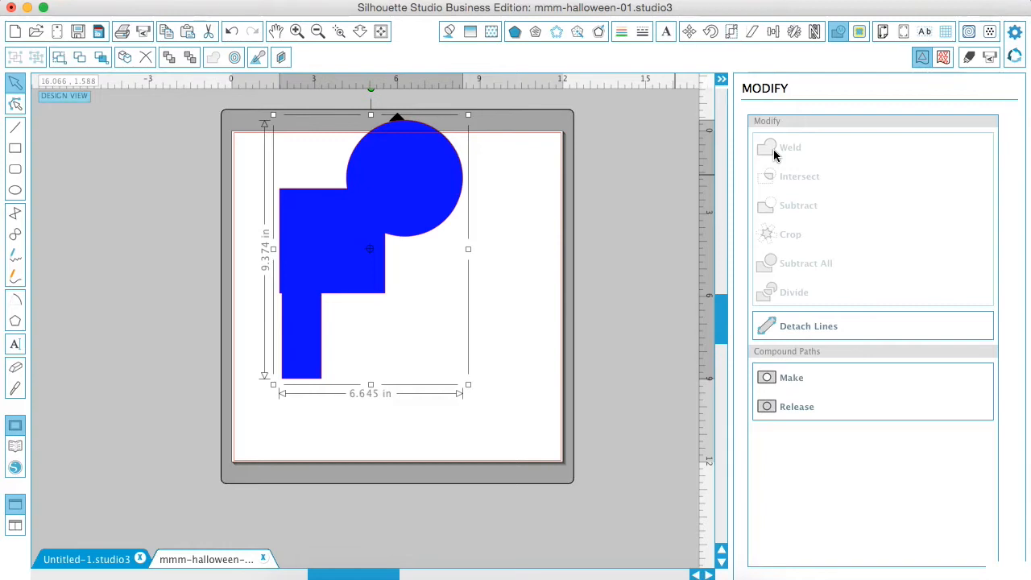
mouse_move(384, 248)
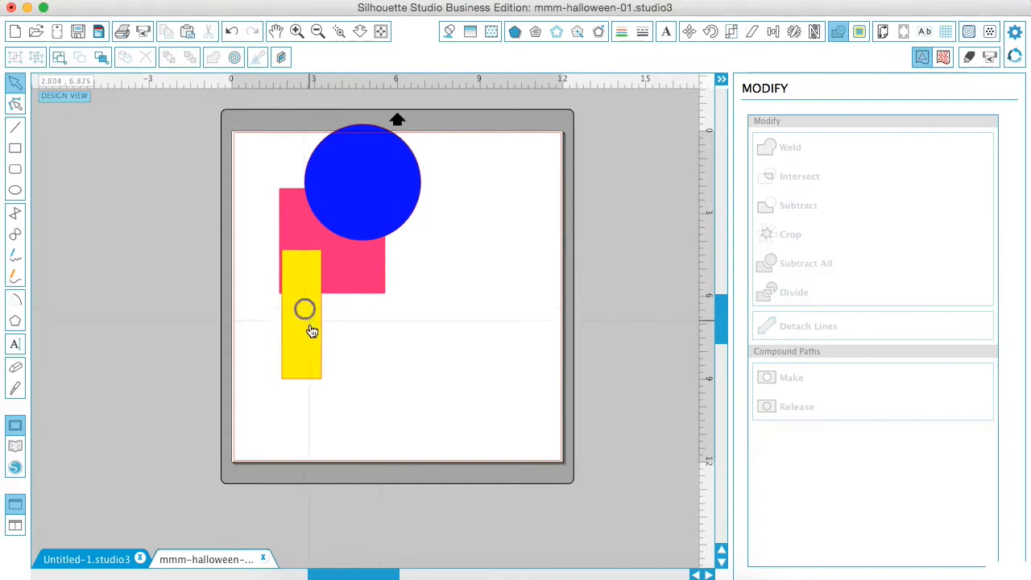
Intersect the circle and square to their shared quarter-round, then enlarge the yellow curved shape.
left_click_drag(299, 314, 126, 306)
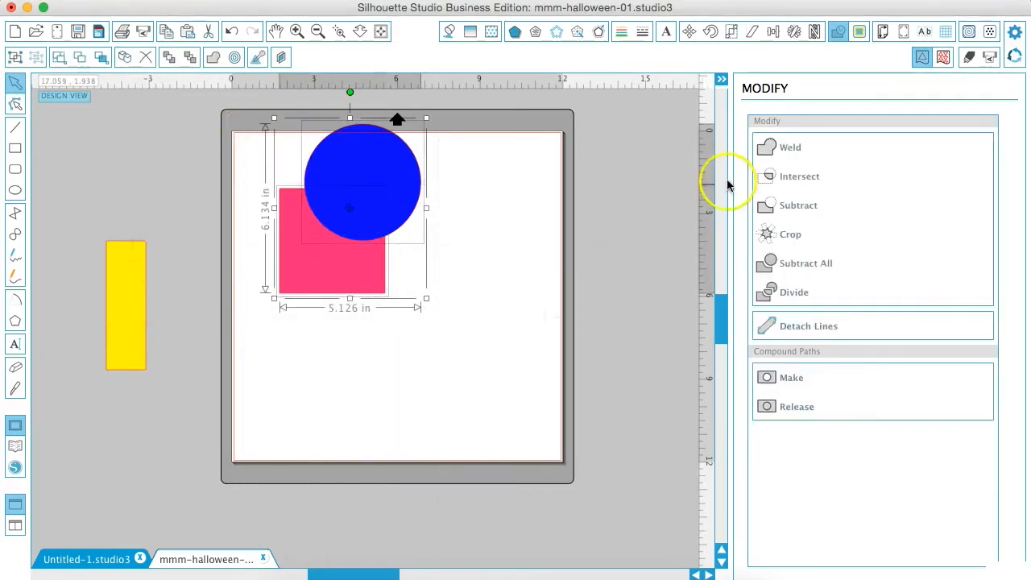
left_click(799, 176)
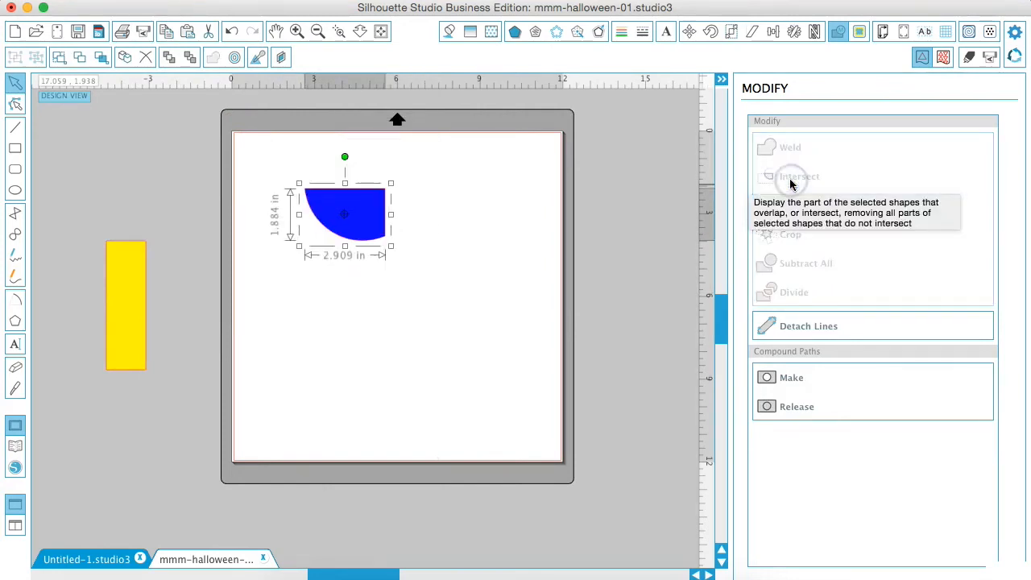
mouse_move(792, 180)
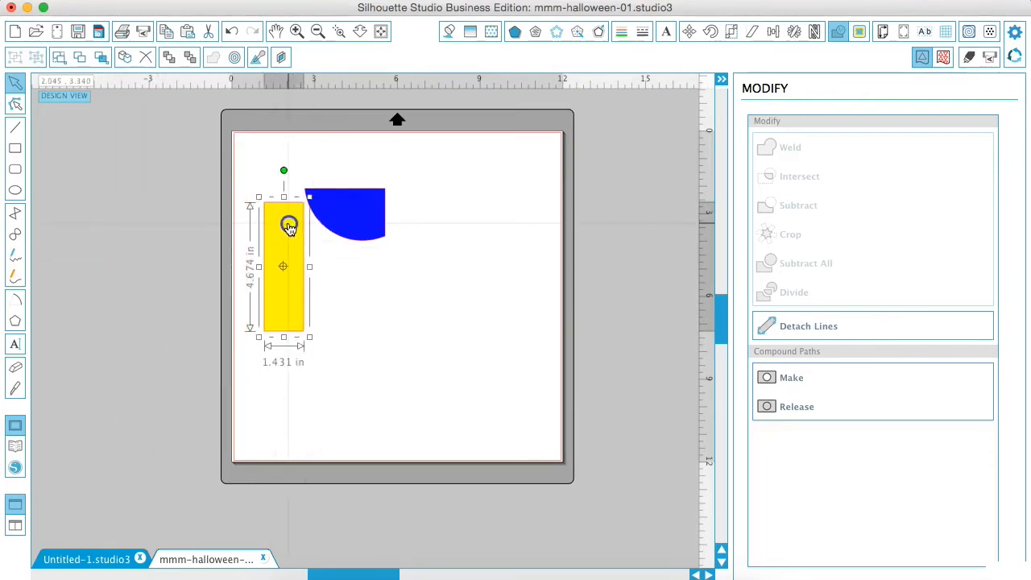
left_click_drag(283, 224, 329, 213)
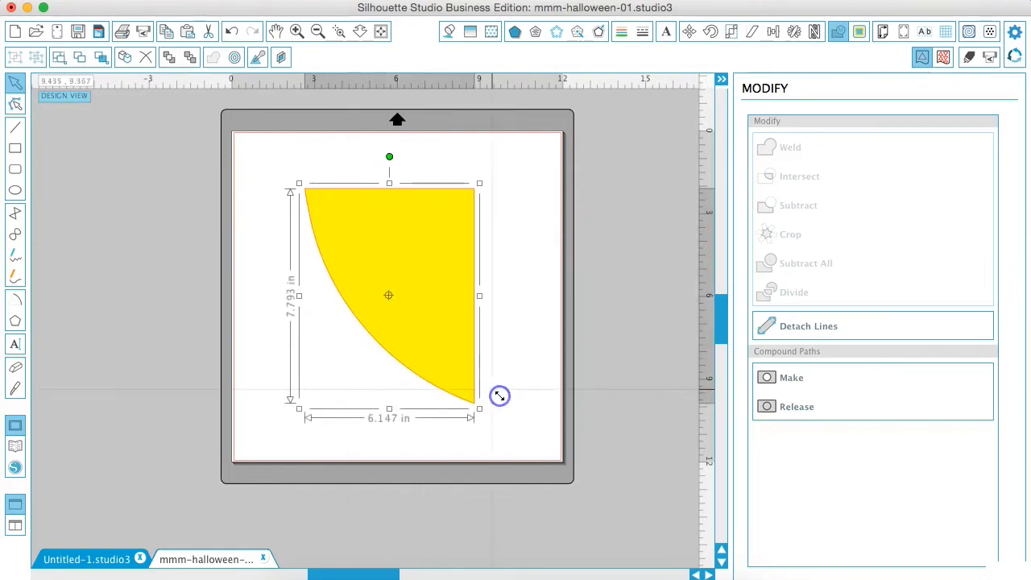
left_click_drag(481, 410, 348, 242)
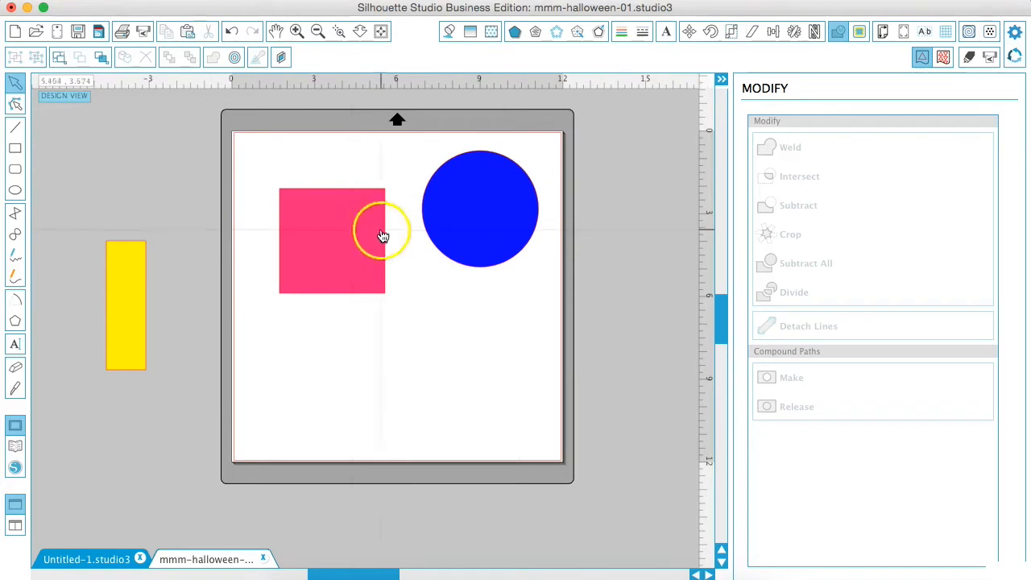
Position the blue circle over the pink square and send the circle to the back.
left_click_drag(480, 210, 429, 210)
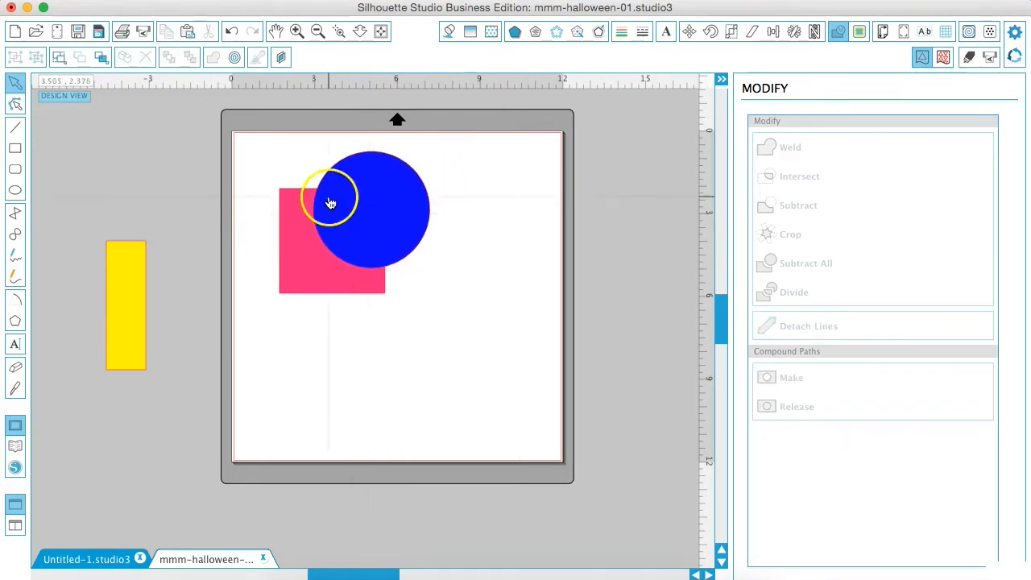
left_click_drag(331, 202, 337, 266)
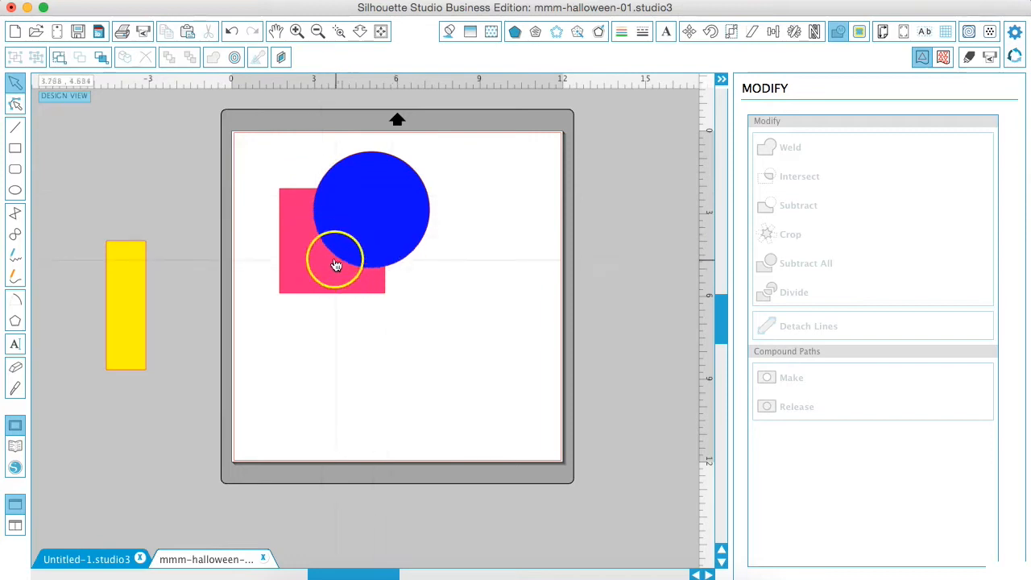
left_click_drag(337, 258, 338, 298)
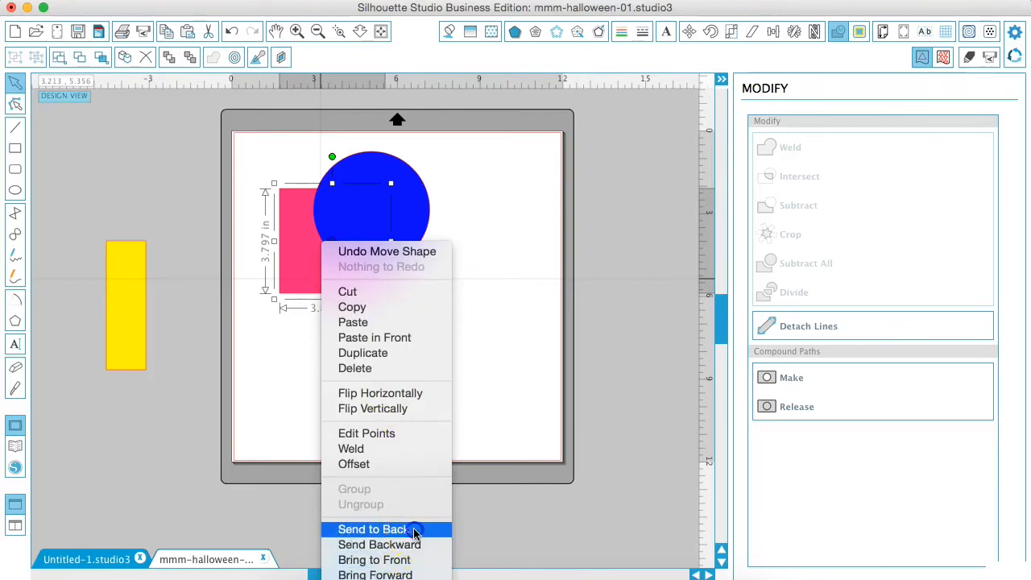
left_click(371, 528)
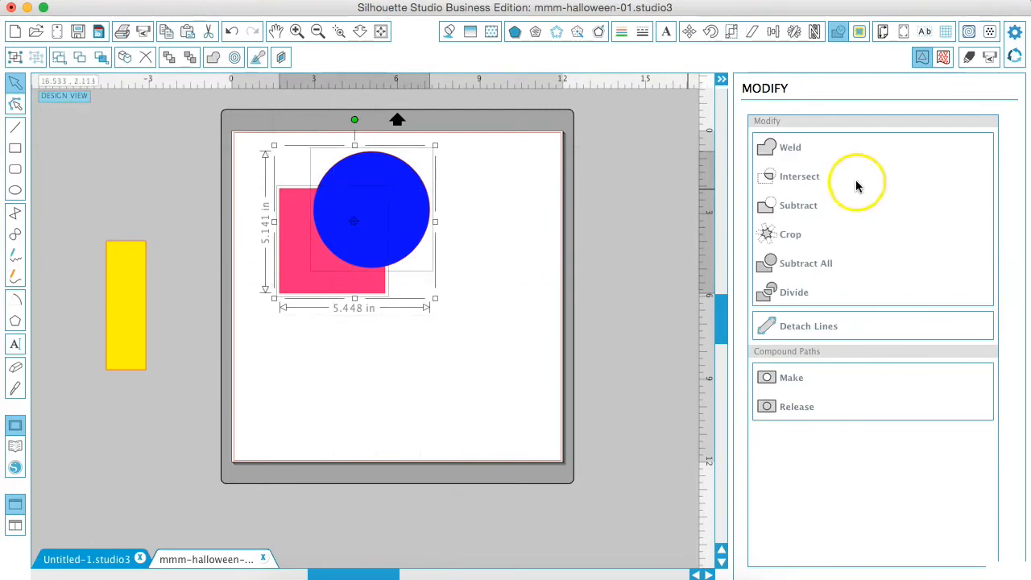
left_click(797, 204)
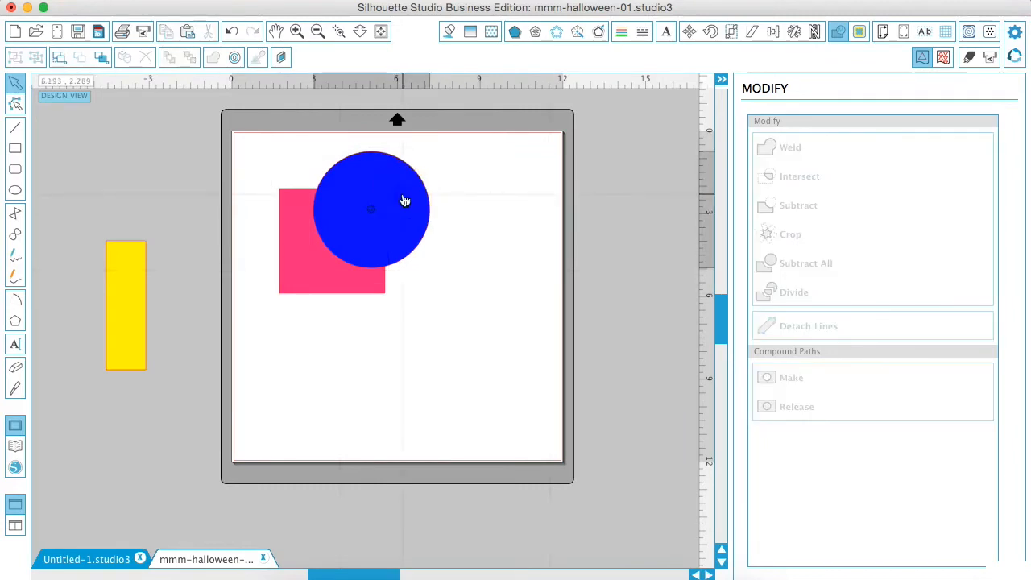
right_click(370, 209)
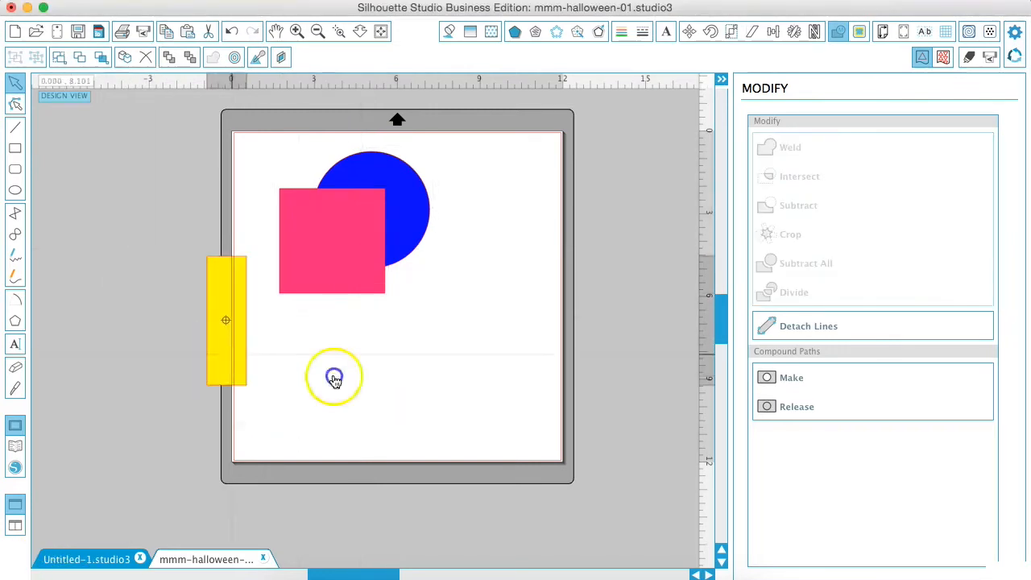
Move the yellow bar over the lower part of the pink square and try Crop on the overlap.
left_click_drag(225, 319, 411, 358)
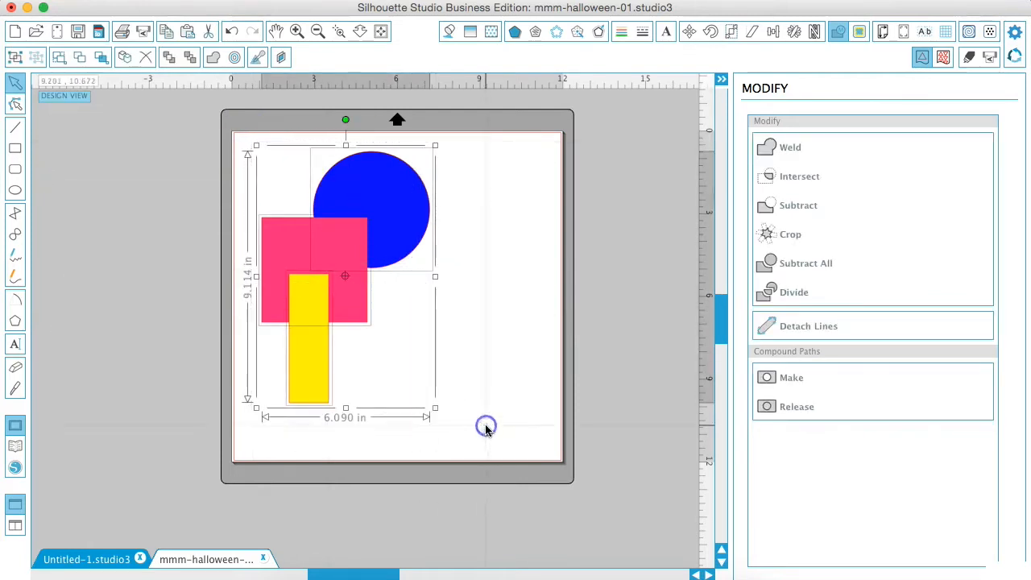
mouse_move(814, 236)
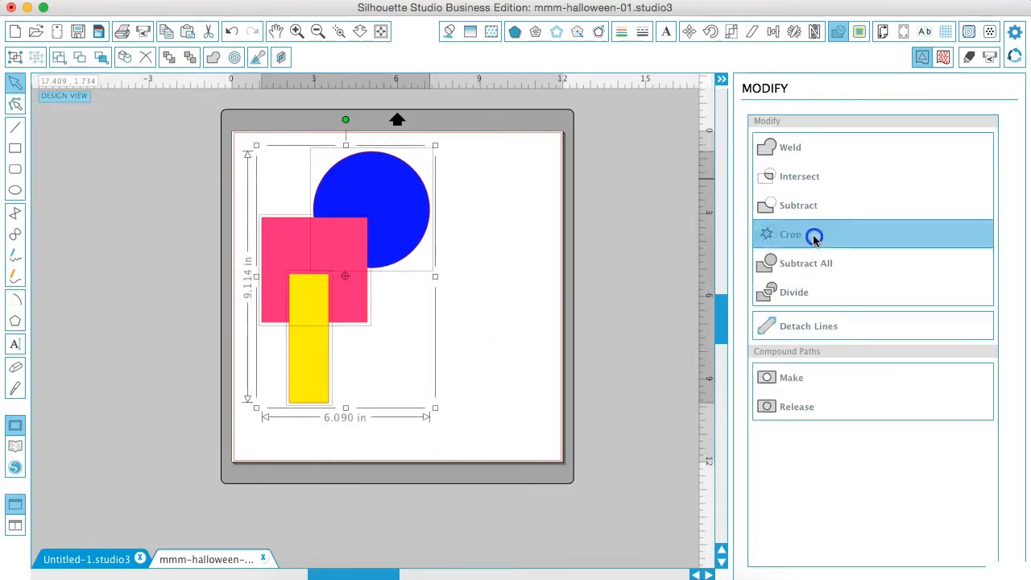
left_click(790, 236)
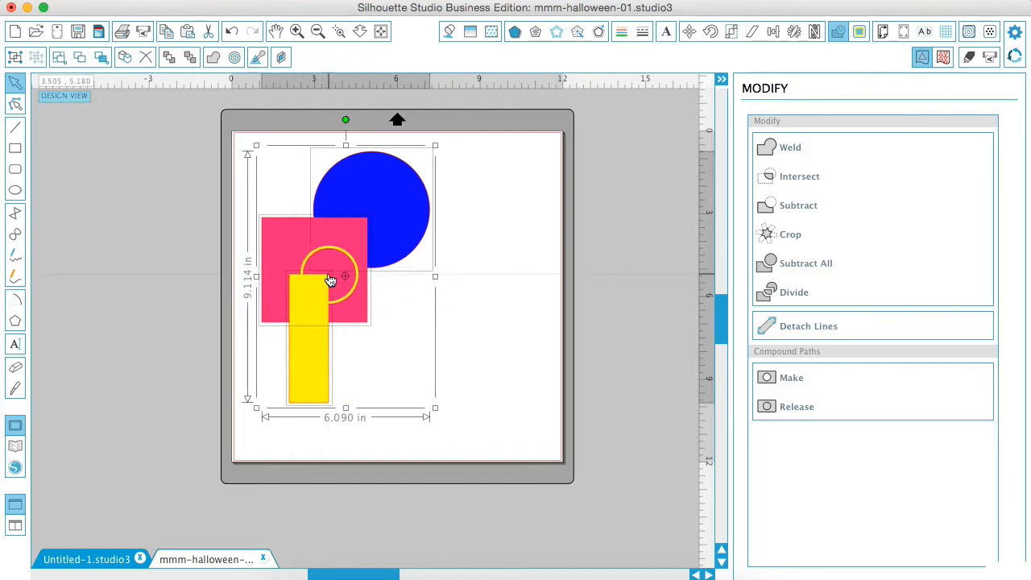
left_click_drag(330, 274, 338, 244)
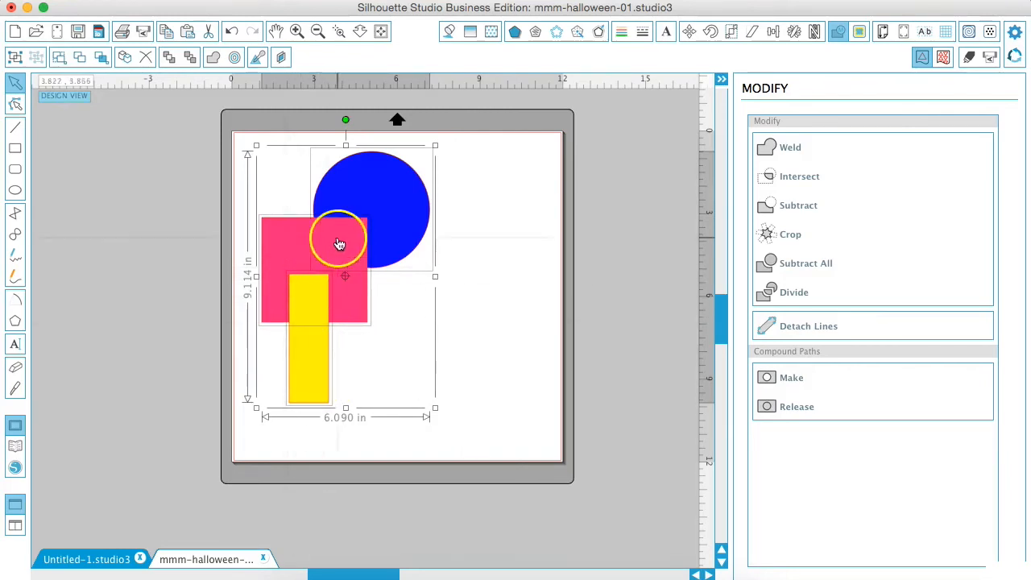
left_click_drag(339, 245, 332, 210)
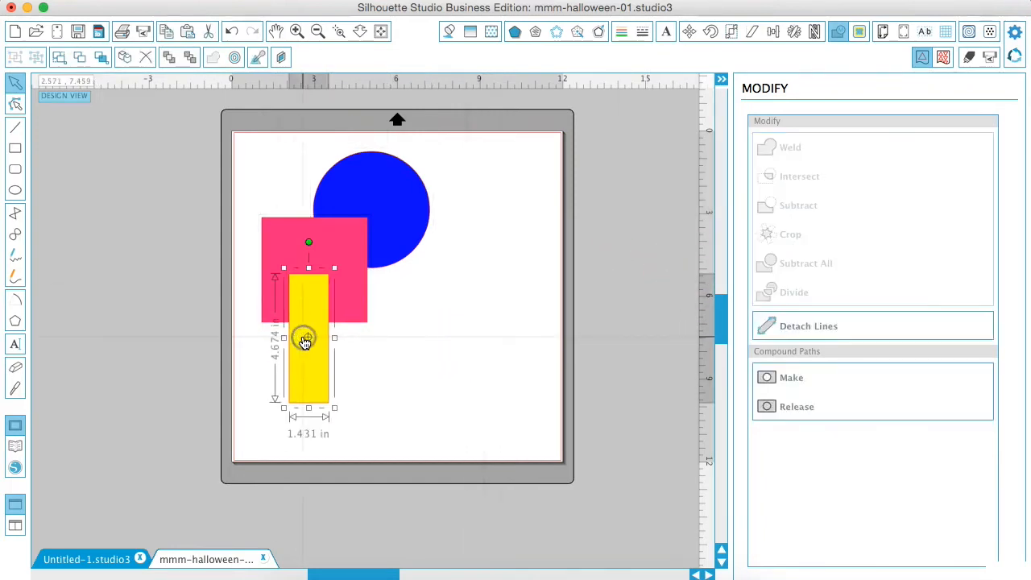
left_click_drag(309, 337, 310, 403)
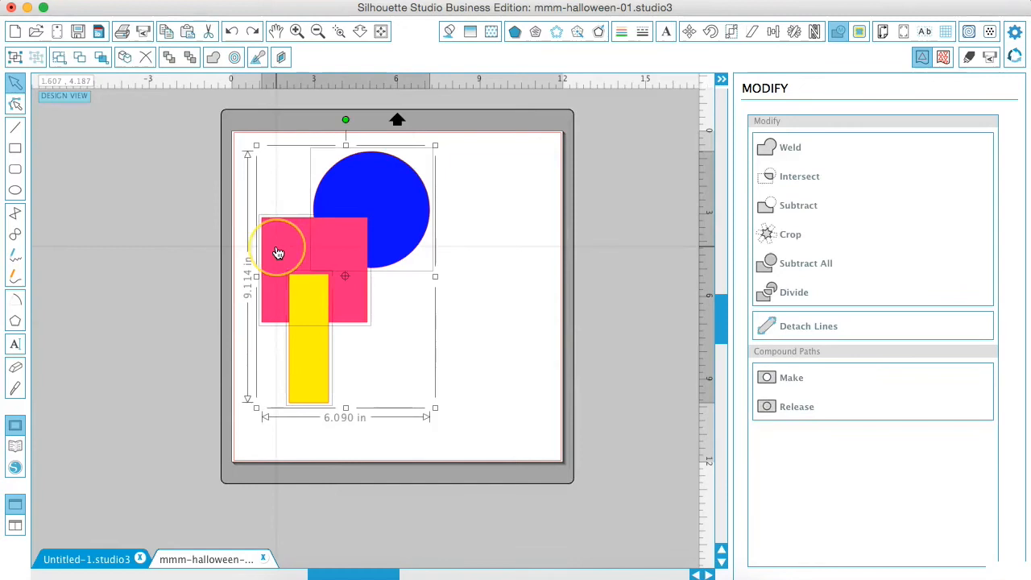
left_click(239, 126)
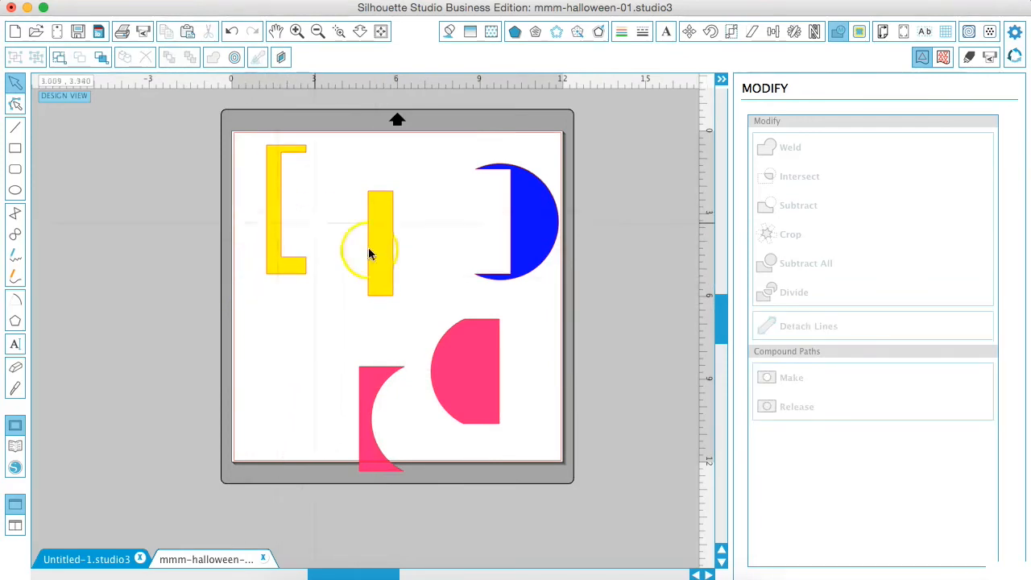
Select the blue half-circle piece among the divided pieces.
left_click(515, 222)
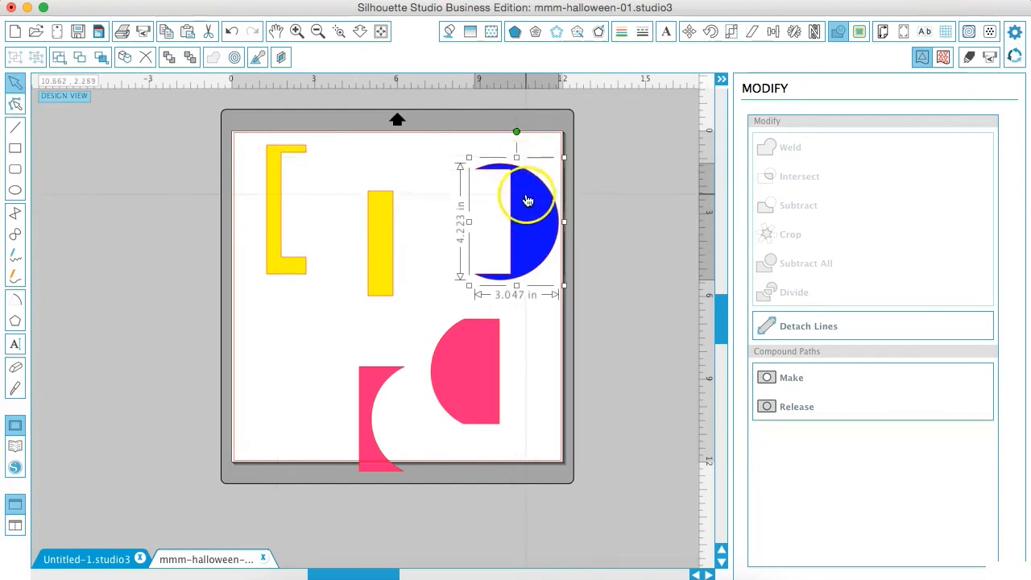
Move the blue dome piece off the mat to the left and start drawing the grey face rectangle.
left_click_drag(528, 200, 158, 261)
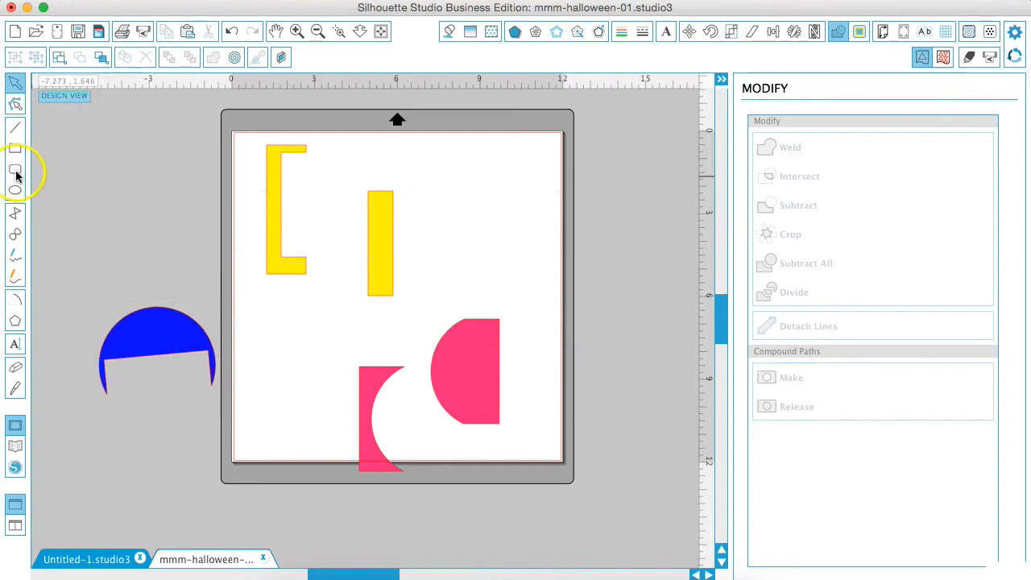
left_click(14, 190)
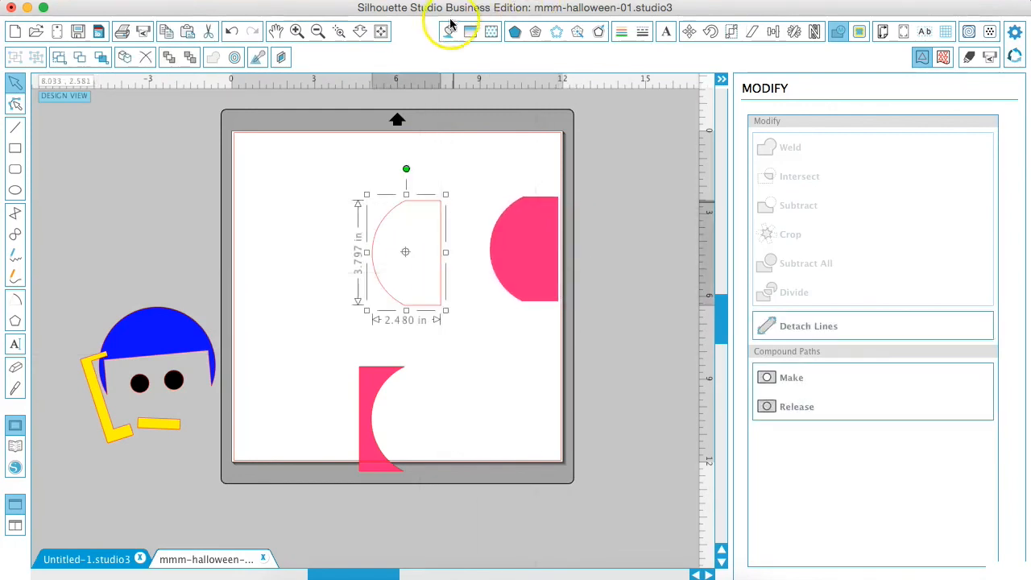
Fill the hollow half-circle black and remove the fill from the pink crescent.
left_click(451, 32)
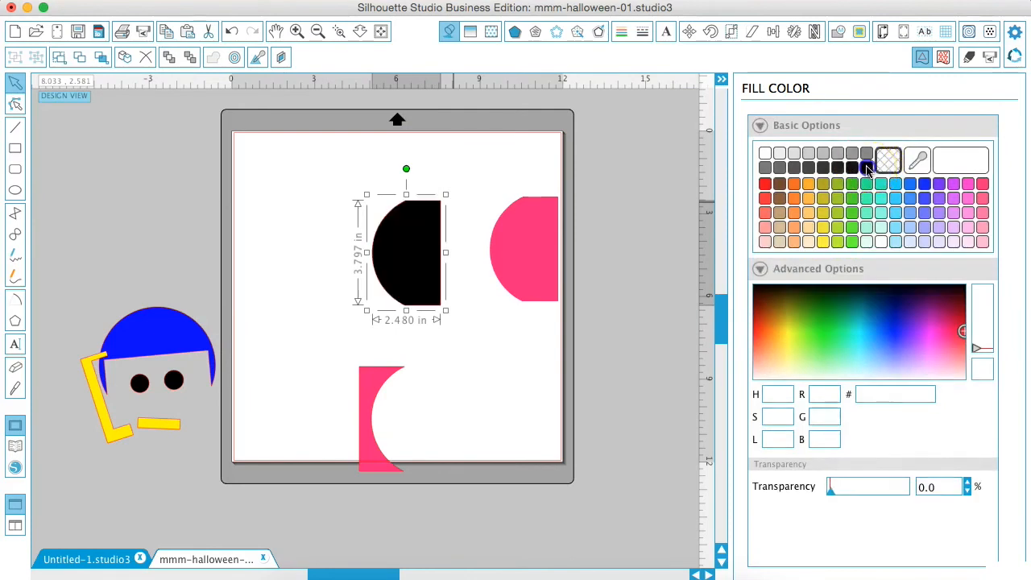
left_click(370, 432)
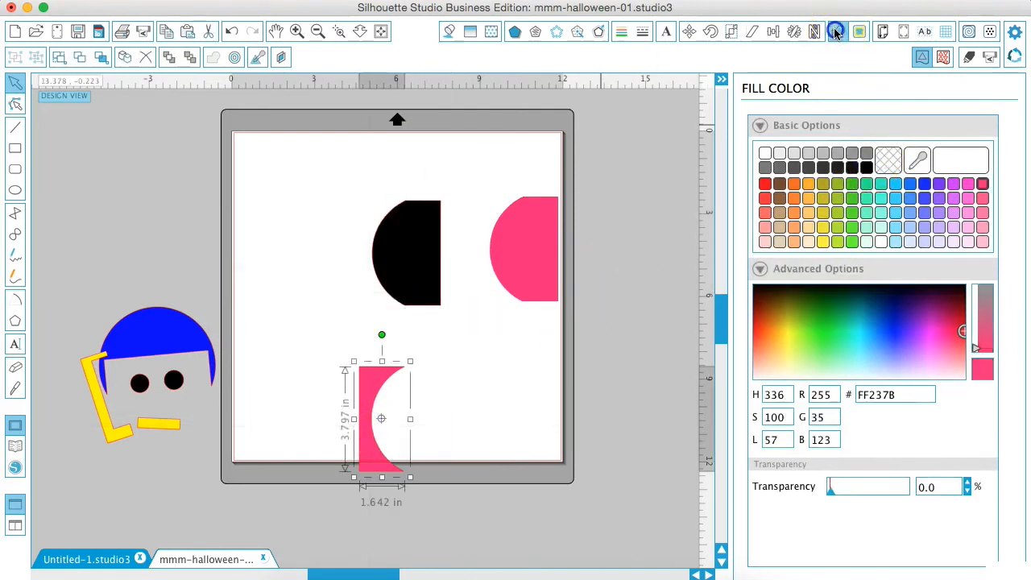
left_click(815, 30)
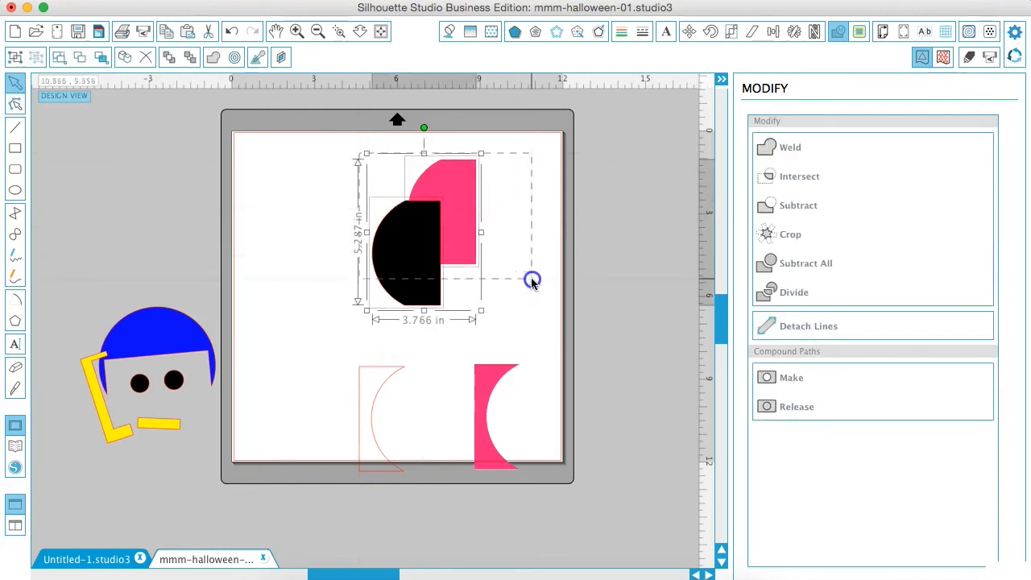
Make a compound path from the black and pink half-circles into one pink shape.
left_click(791, 377)
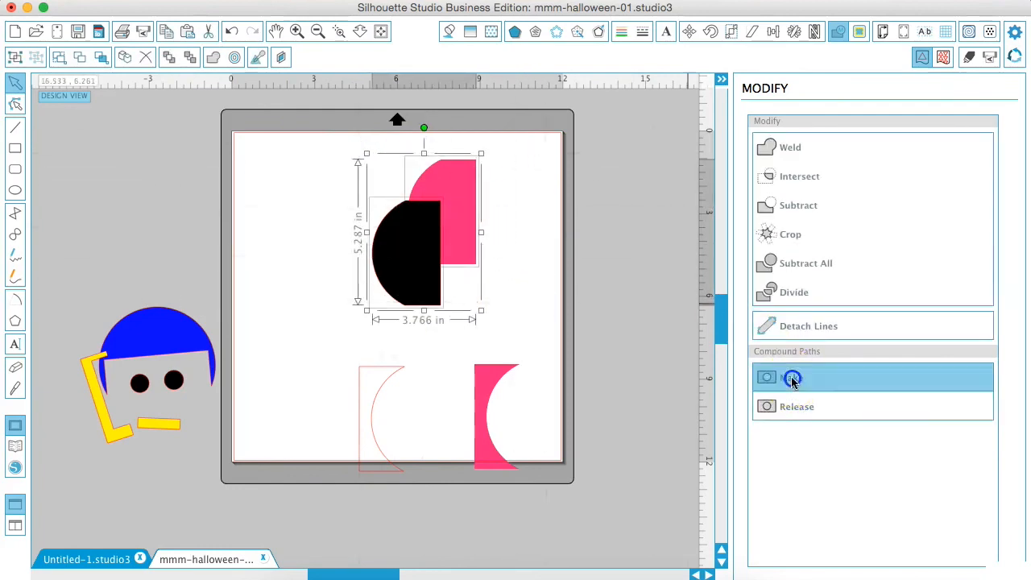
left_click(793, 377)
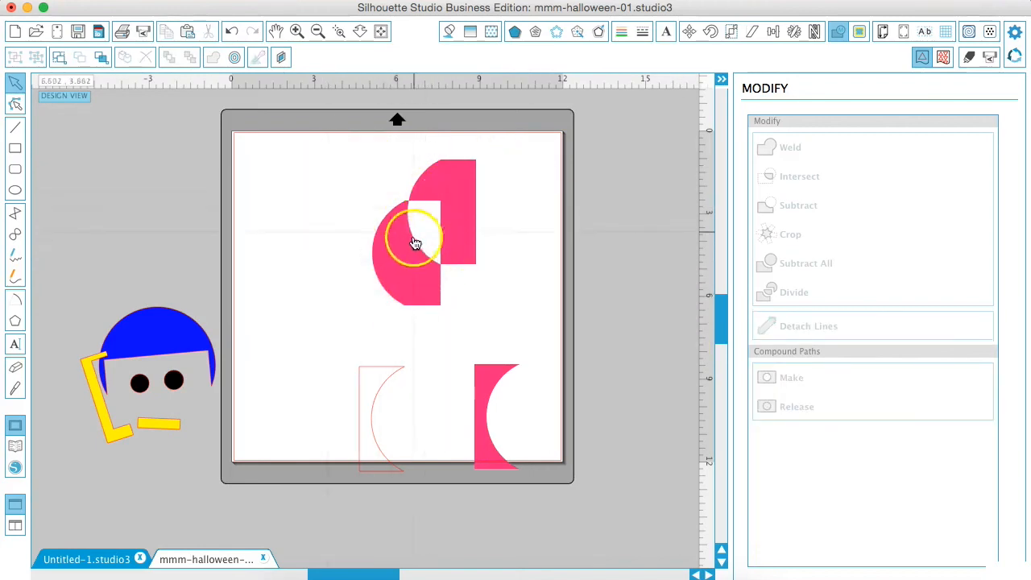
Release the compound path so the pink shape separates into its two half-round pieces.
left_click(416, 244)
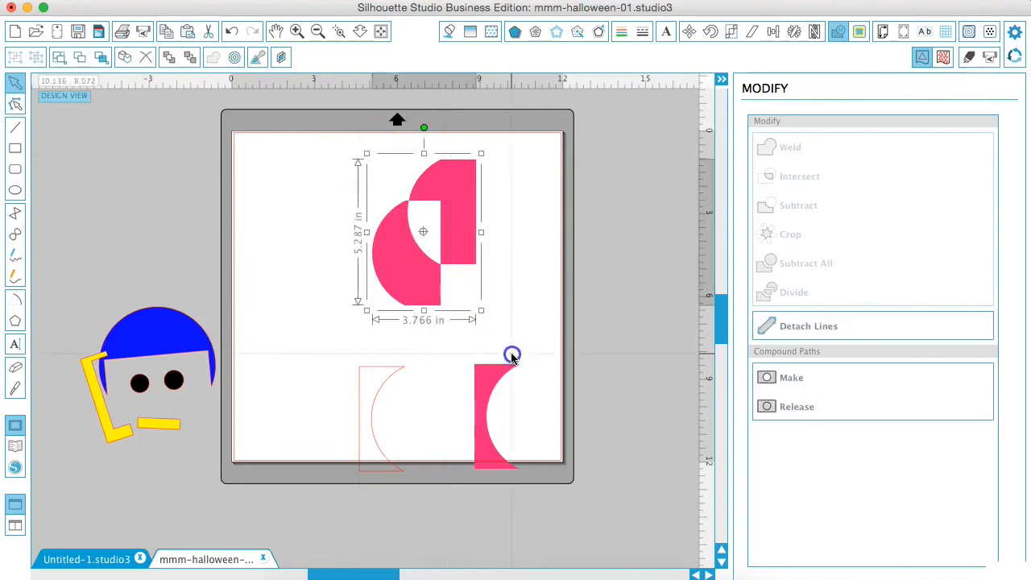
left_click(796, 406)
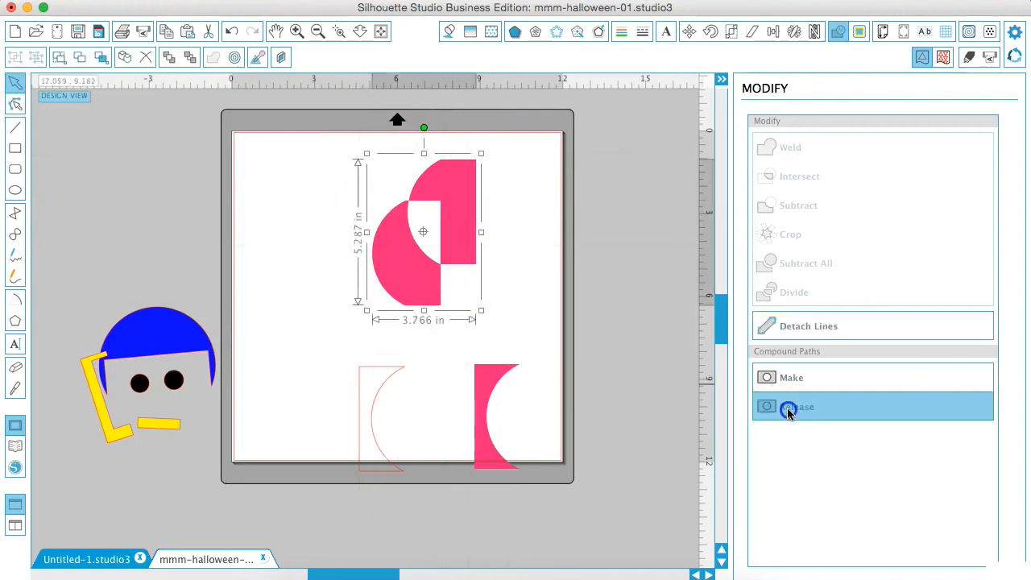
left_click(796, 406)
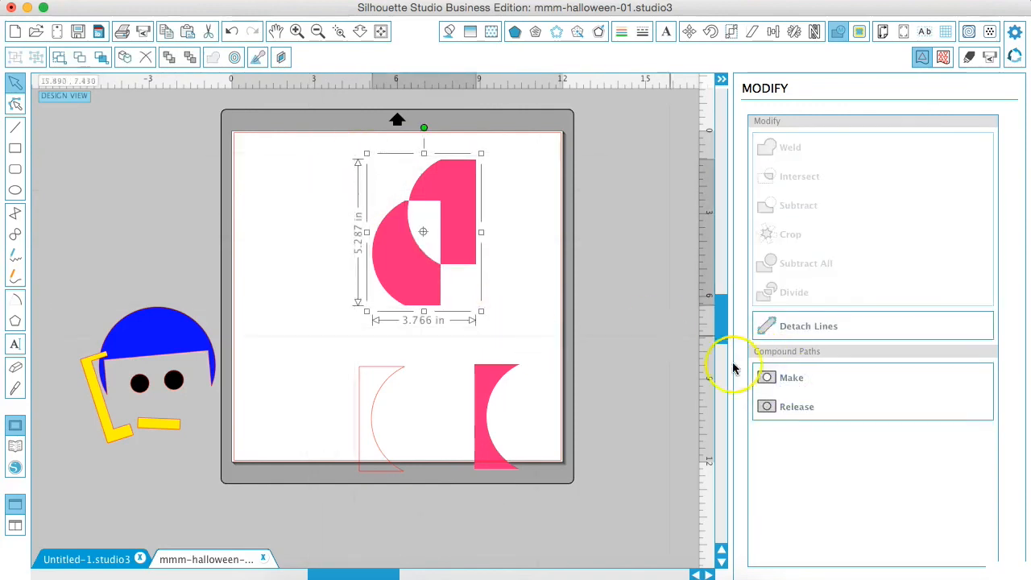
left_click(797, 407)
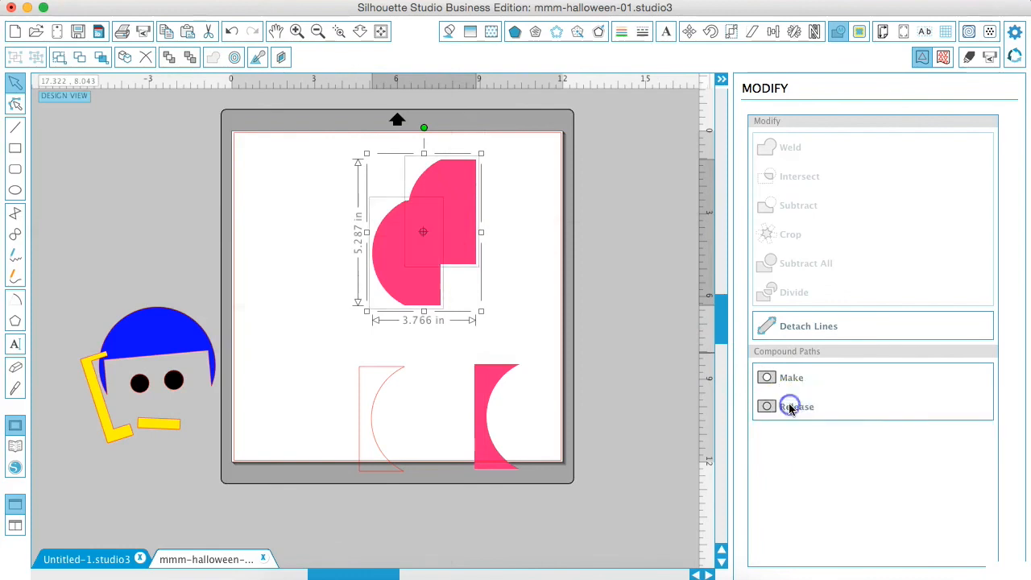
left_click(796, 406)
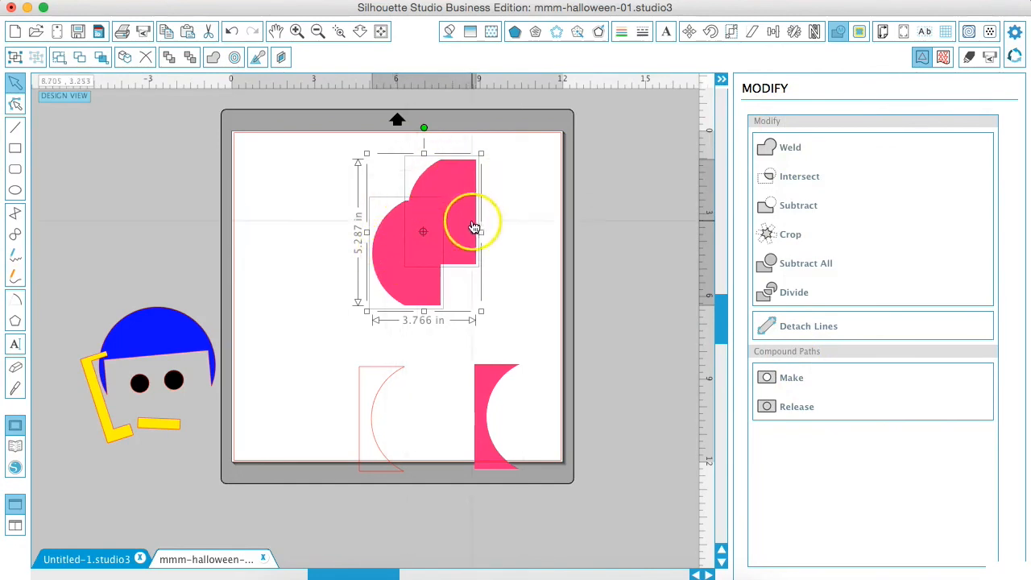
Weld the two pink pieces into one solid shape with no cut-out, then deselect it.
right_click(474, 225)
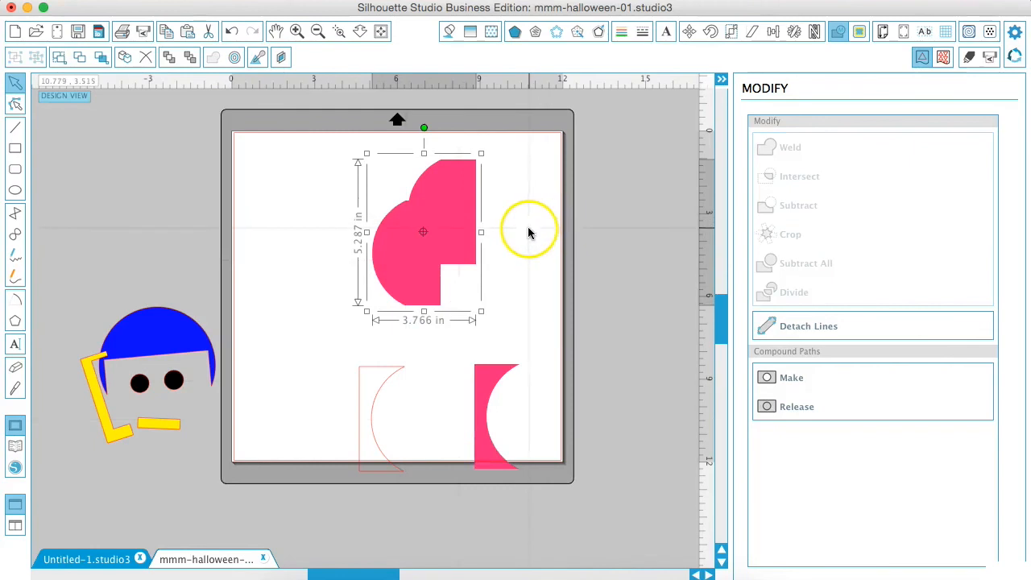
left_click(530, 232)
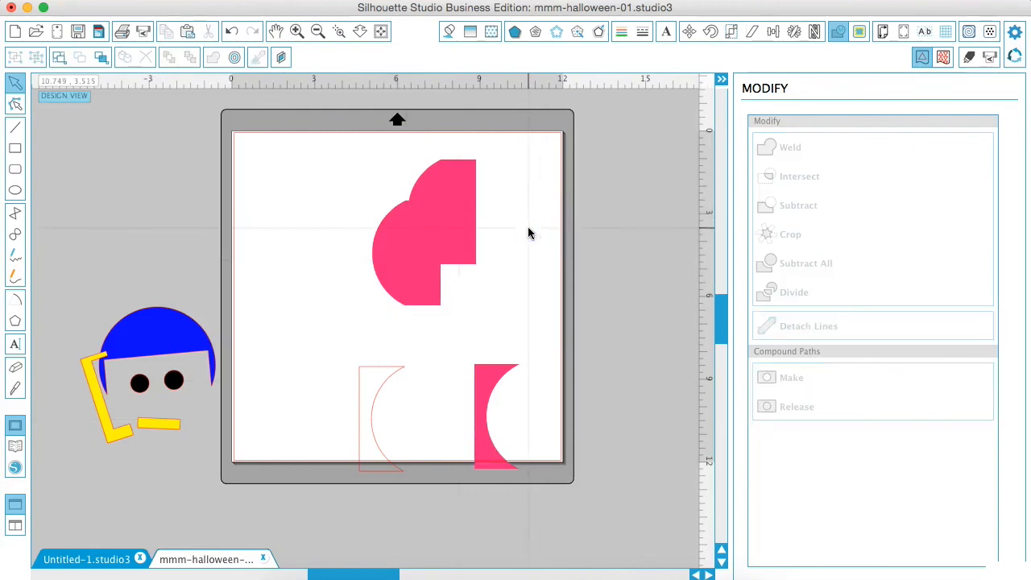